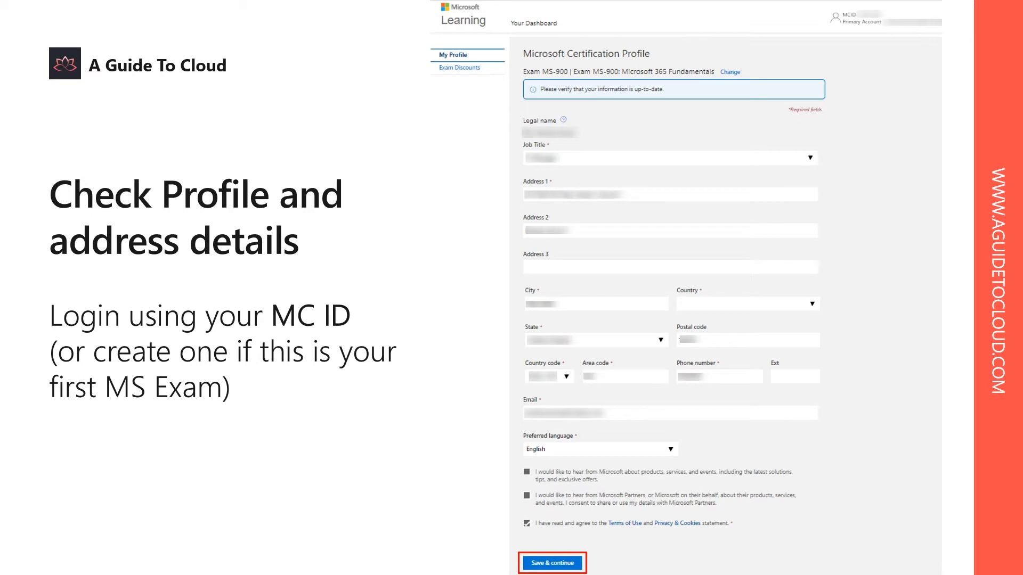
Advance from the 'Check Profile and address details' slide to the System Check slide.
click(552, 563)
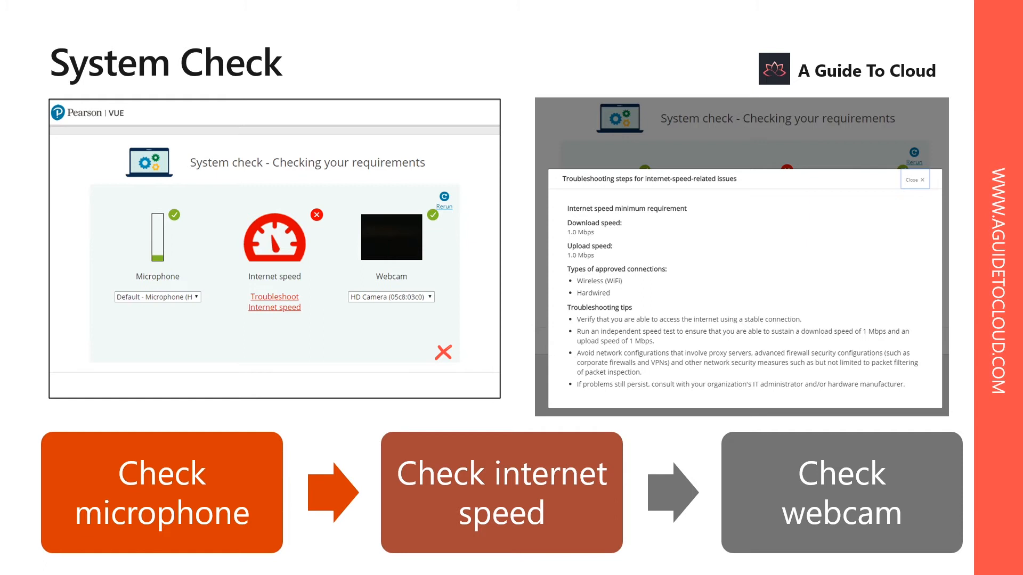
mouse_move(625, 251)
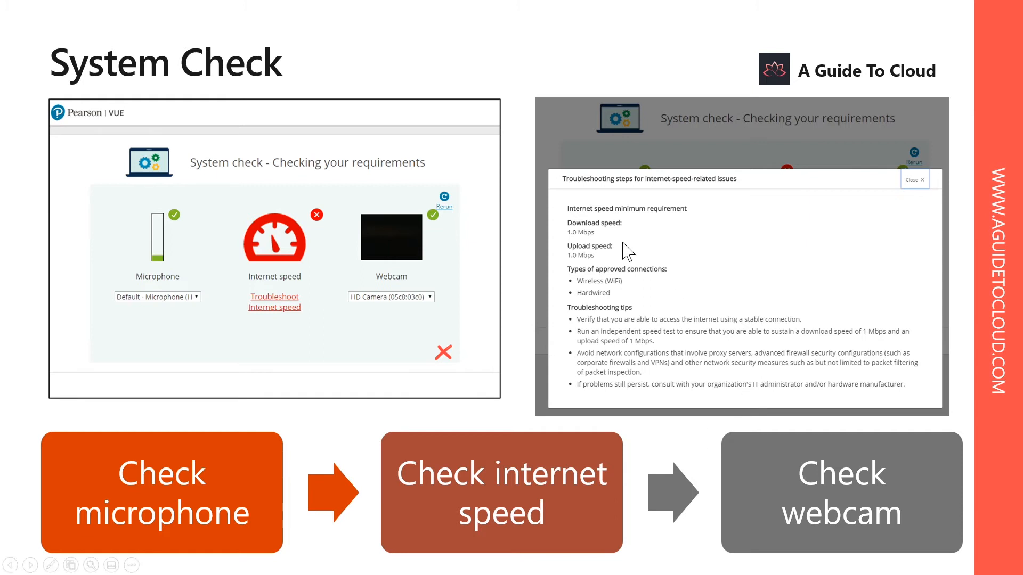
mouse_move(623, 251)
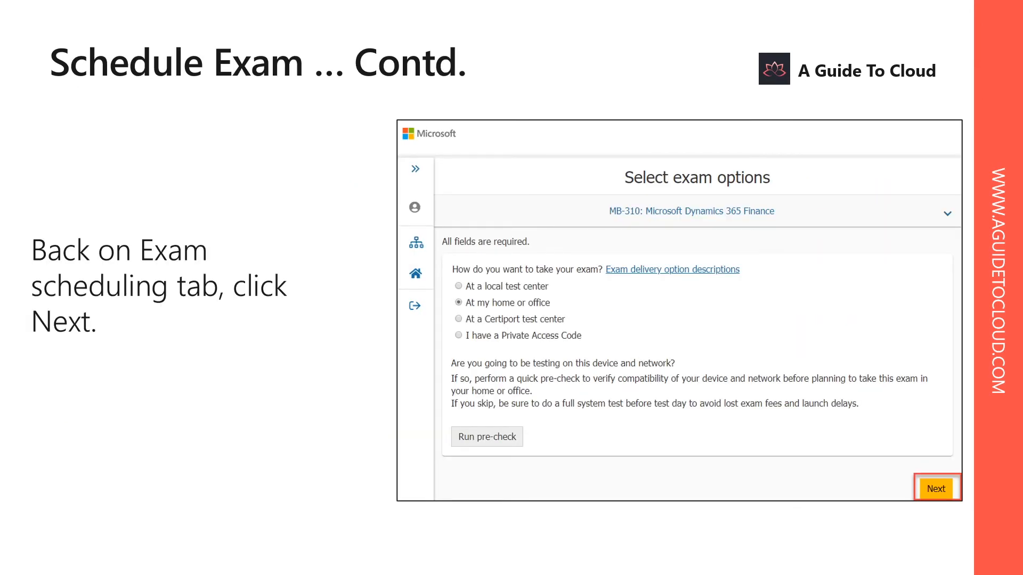
Advance through the Online Exam Policies Agreement and Review Exam summary slides to Select Date / Time.
click(936, 489)
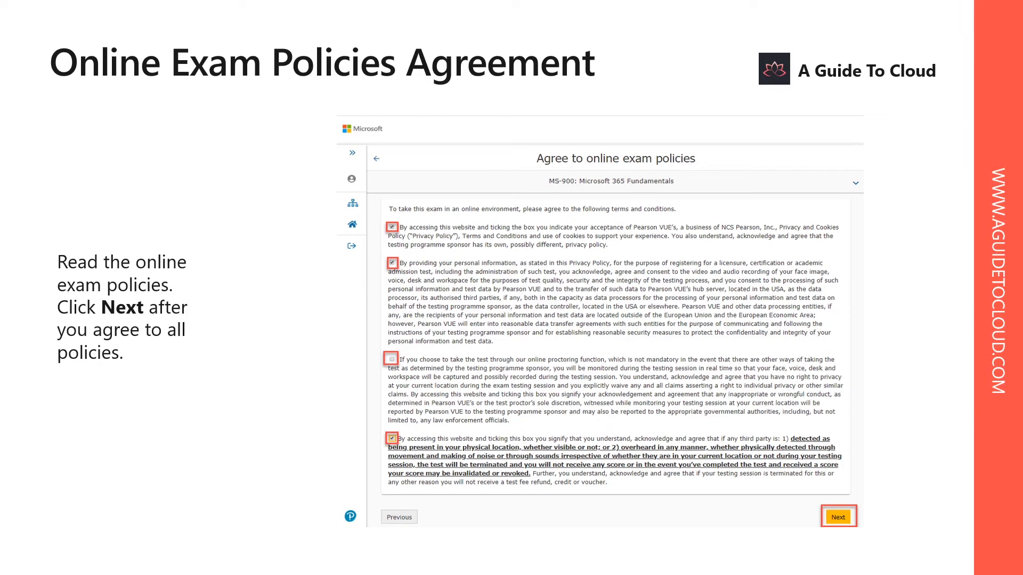
click(838, 517)
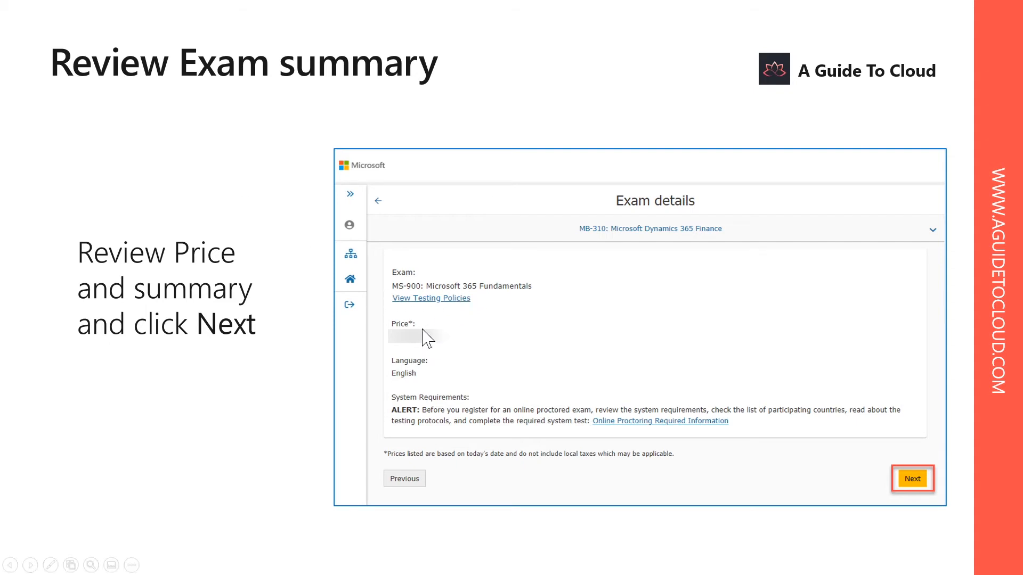
mouse_move(421, 381)
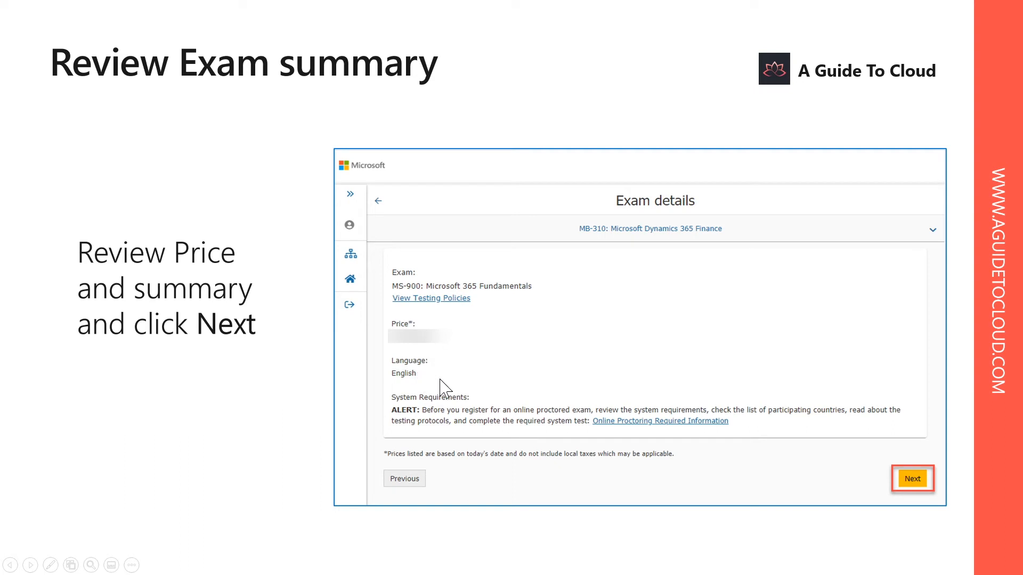
click(912, 479)
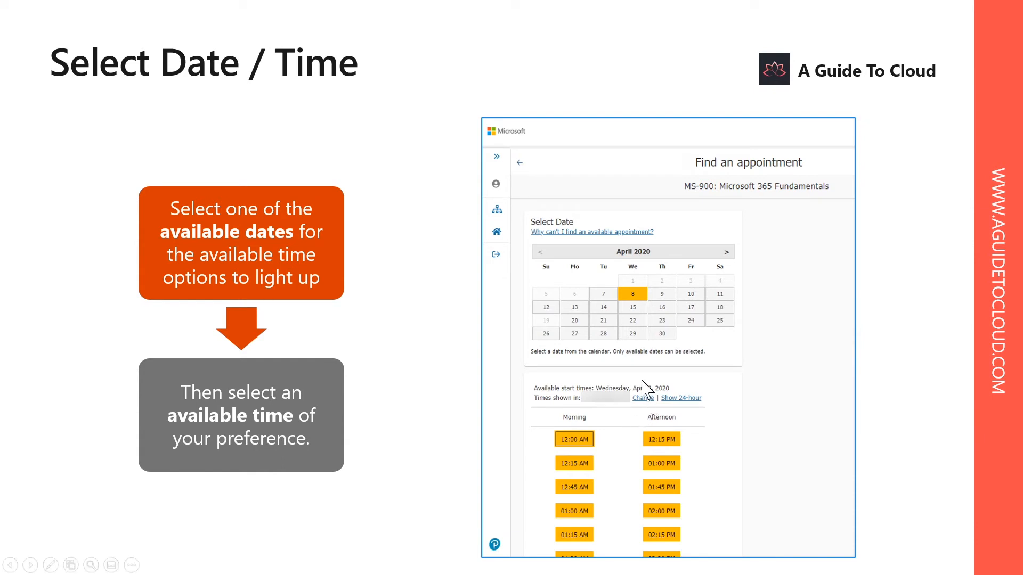
mouse_move(607, 389)
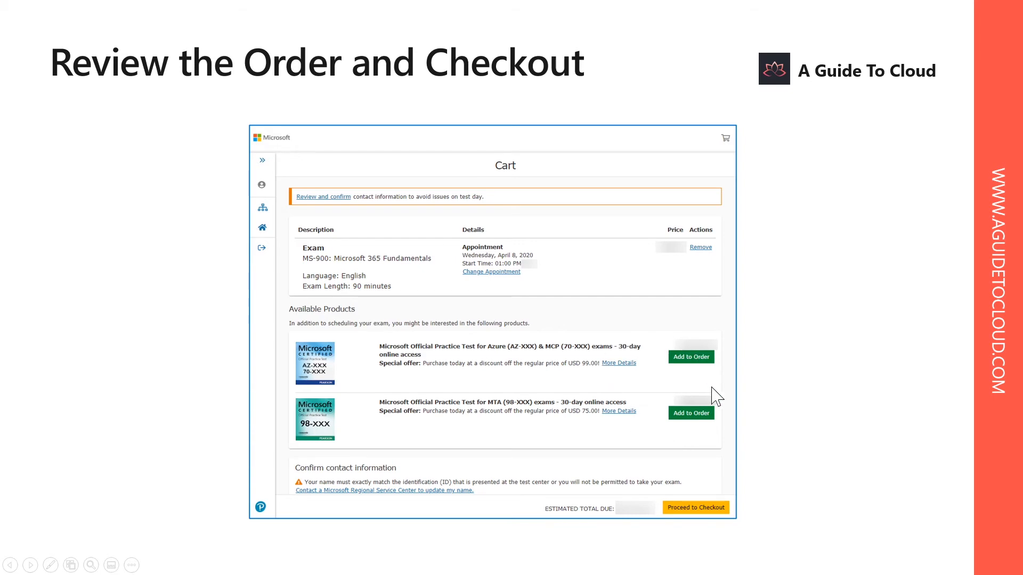
mouse_move(661, 416)
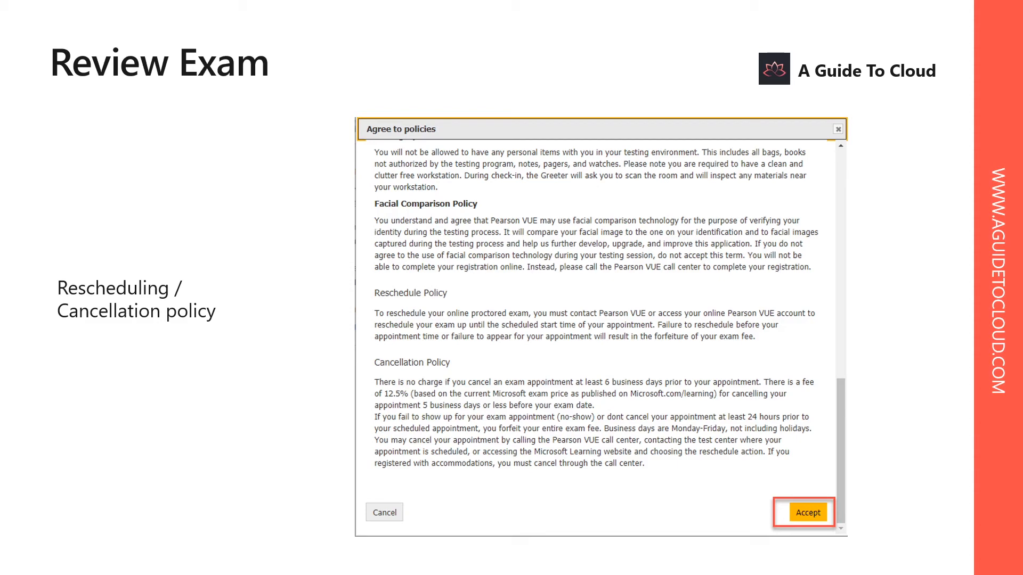
Advance past the cancellation policy slide to the 'START YOUR EXAM (Exam Day)' slide.
click(807, 511)
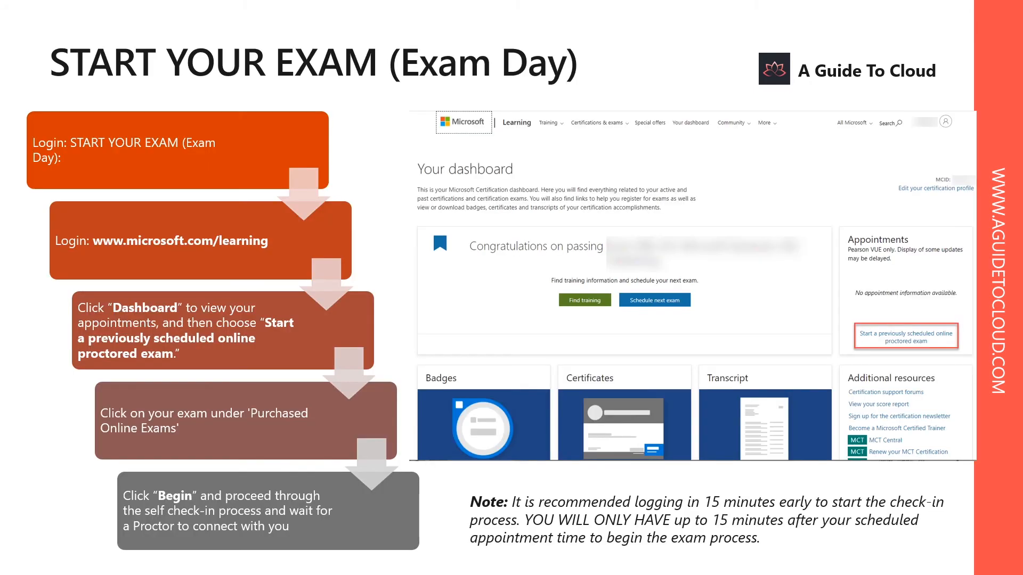